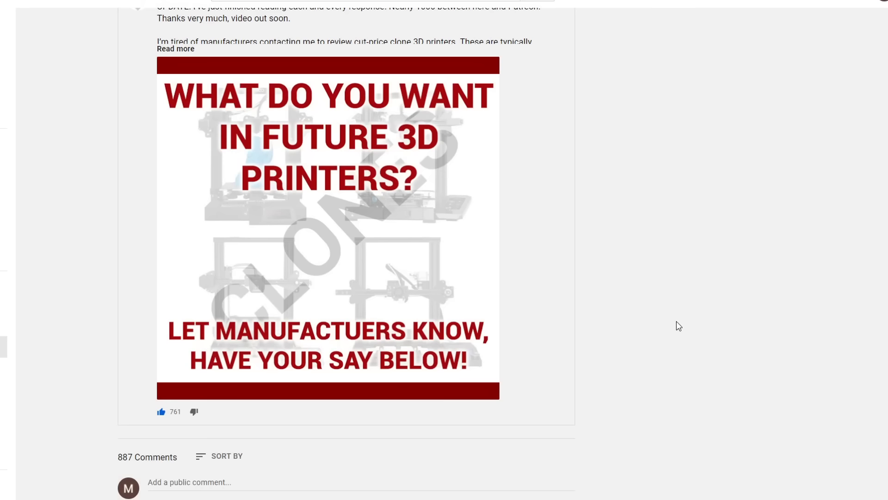
{"action": "mouse_move", "coordinate": [697, 339]}
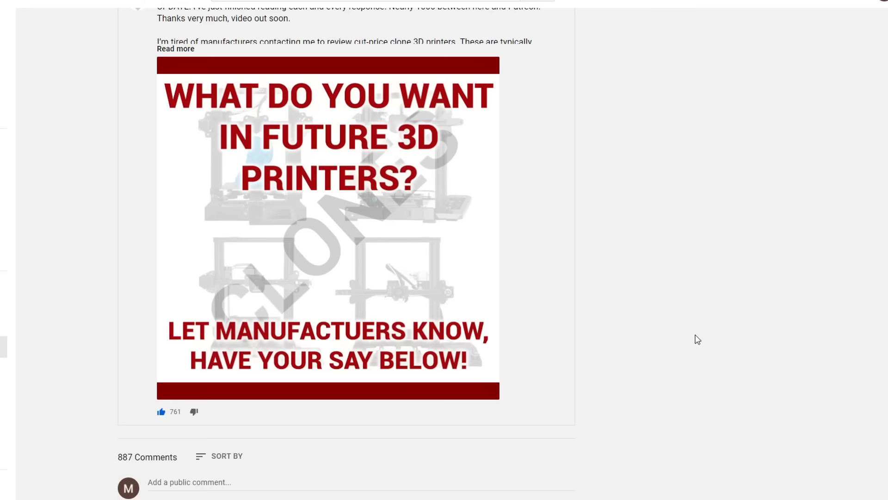
Scroll the summary to the tool-or-hobby pie chart, showing 52.9% both hobby and tool.
{"action": "scroll", "scroll_direction": "down", "scroll_amount": 3}
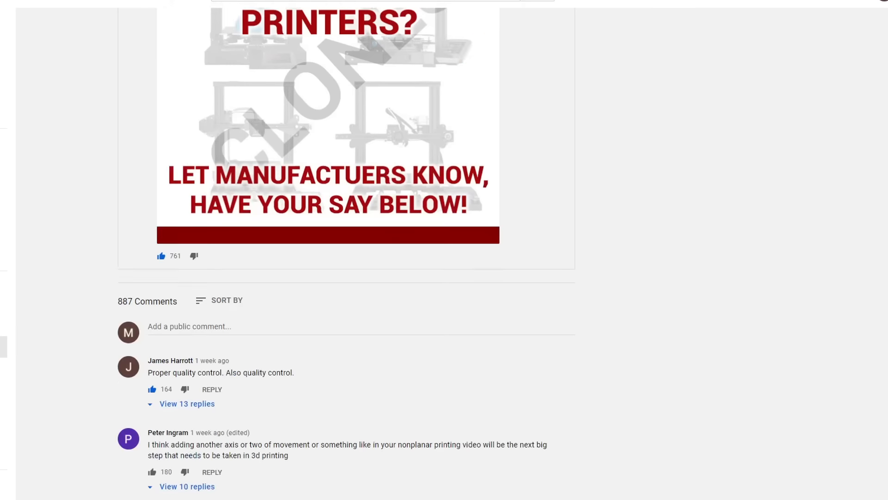
{"action": "scroll", "scroll_direction": "down", "scroll_amount": 3}
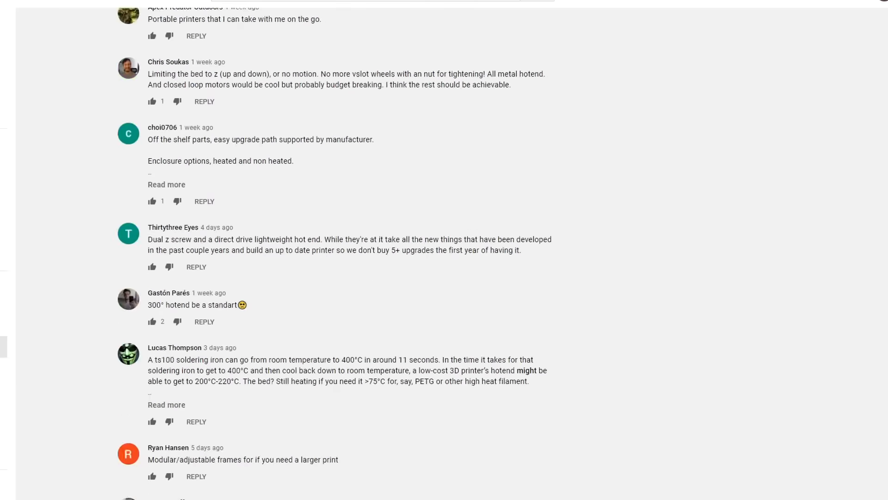
{"action": "scroll", "scroll_direction": "down", "scroll_amount": 3}
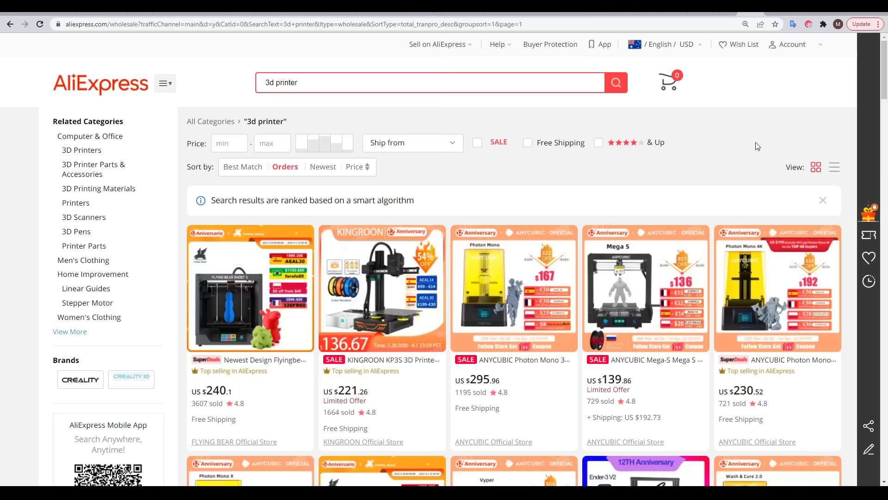
{"action": "scroll", "scroll_direction": "down", "scroll_amount": 3}
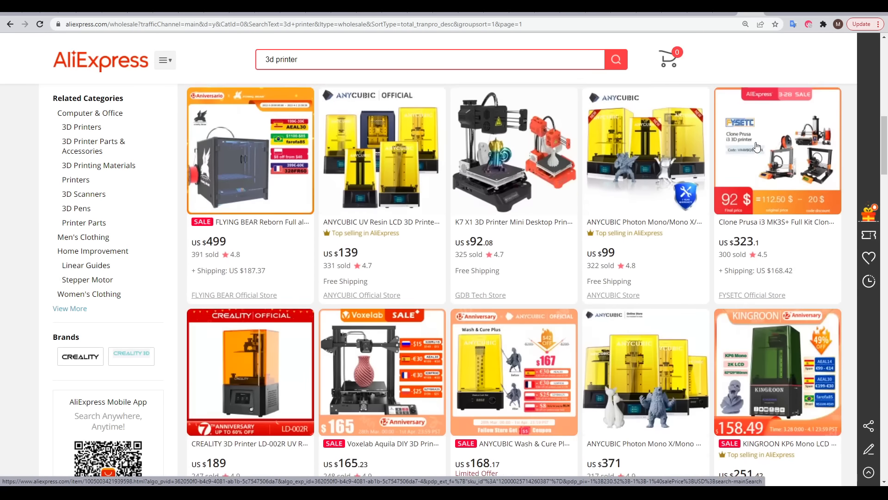
{"action": "scroll", "scroll_direction": "down", "scroll_amount": 3}
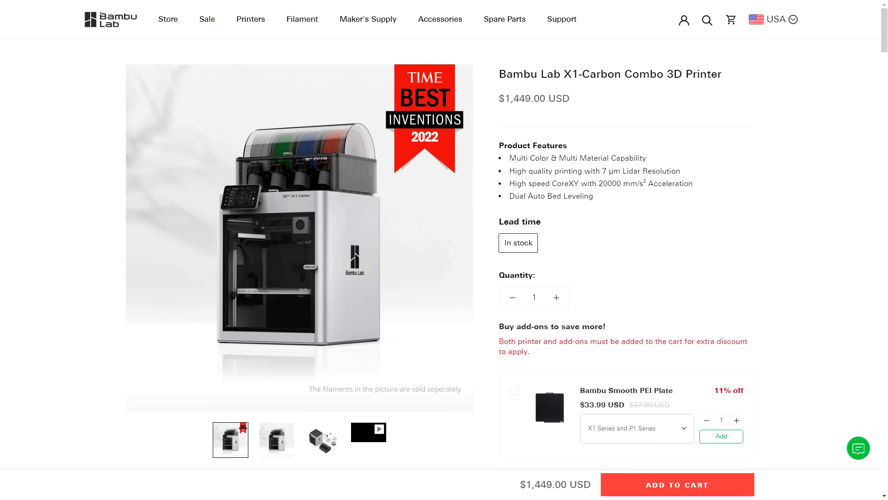
{"action": "left_click", "coordinate": [250, 18]}
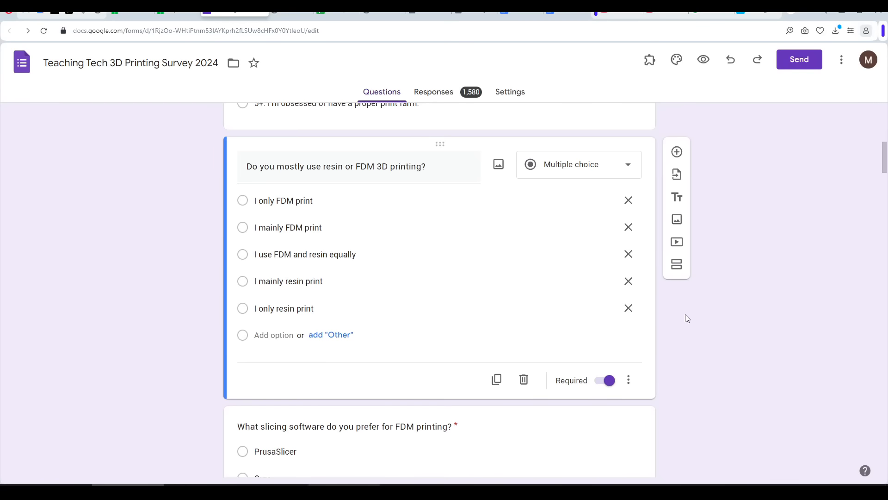
{"action": "scroll", "scroll_direction": "down", "scroll_amount": 3}
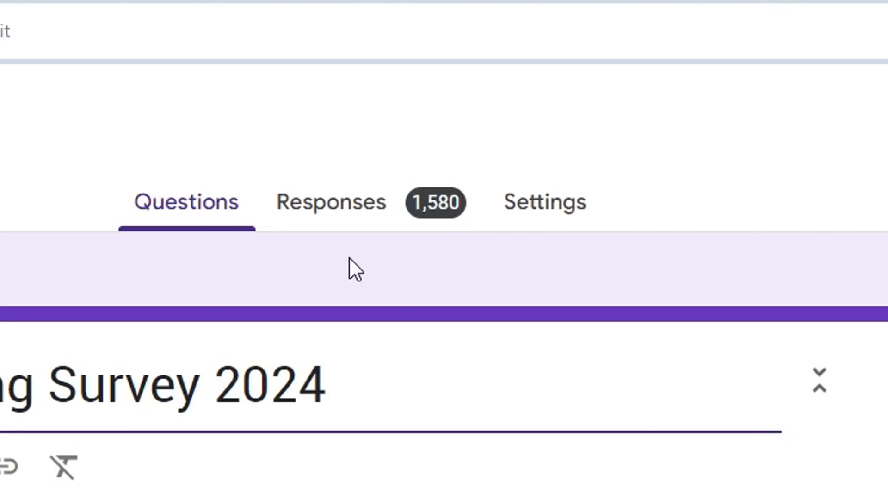
{"action": "mouse_move", "coordinate": [477, 272]}
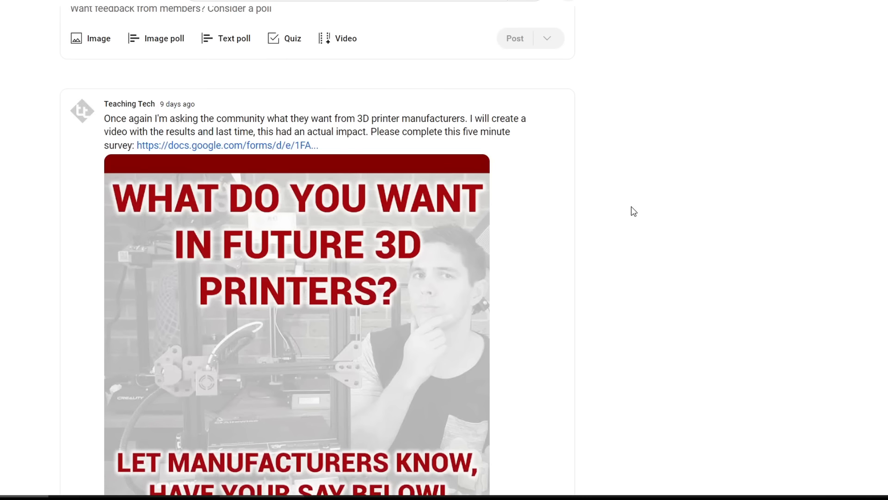
{"action": "mouse_move", "coordinate": [307, 147]}
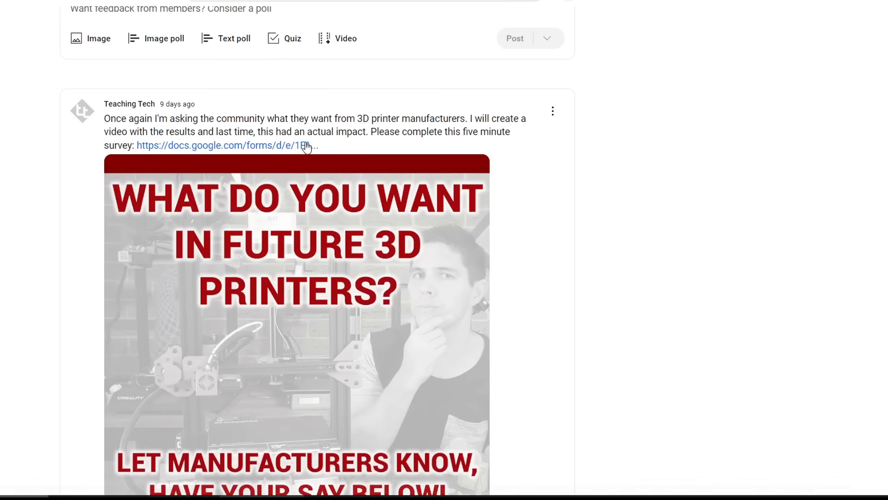
{"action": "scroll", "scroll_direction": "down", "scroll_amount": 3}
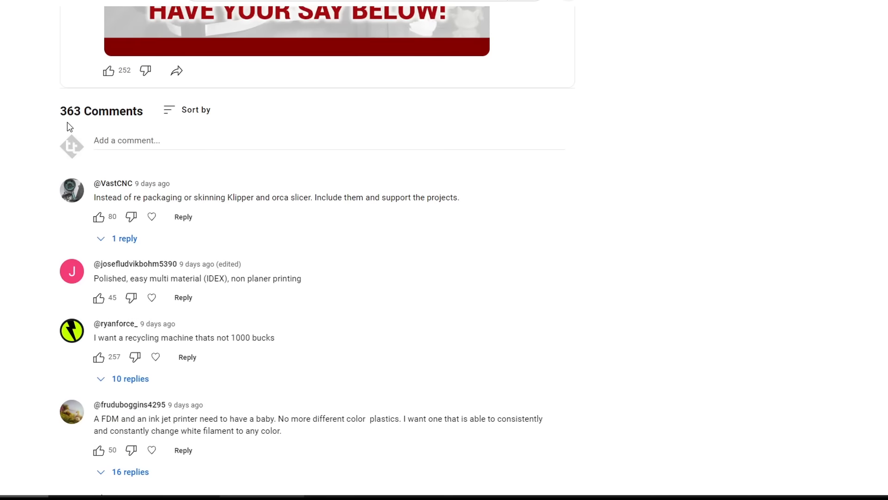
{"action": "mouse_move", "coordinate": [567, 219]}
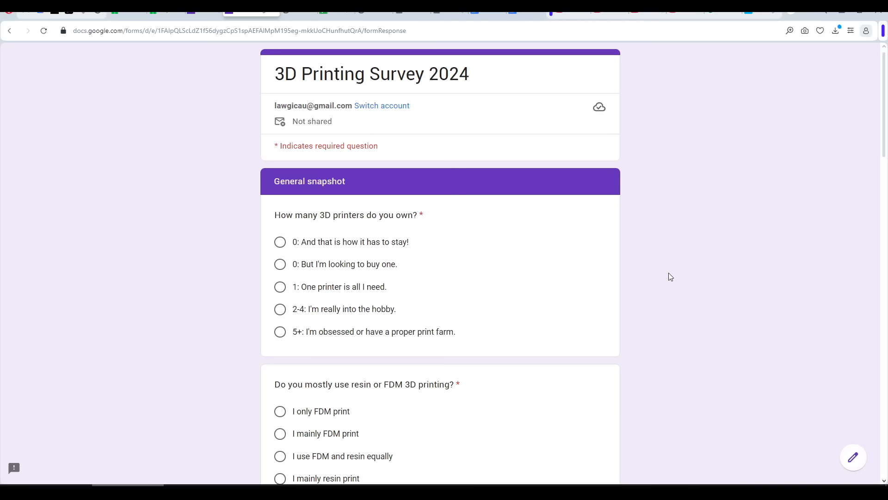
{"action": "scroll", "scroll_direction": "down", "scroll_amount": 3}
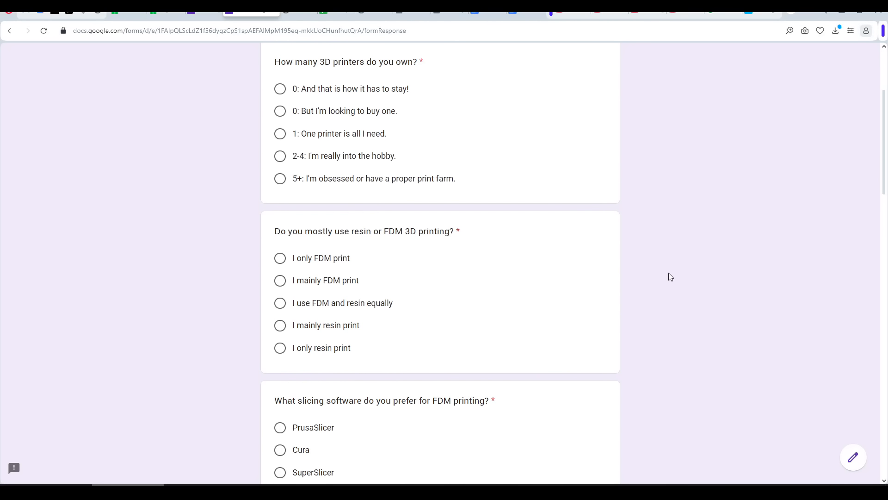
{"action": "scroll", "scroll_direction": "down", "scroll_amount": 3}
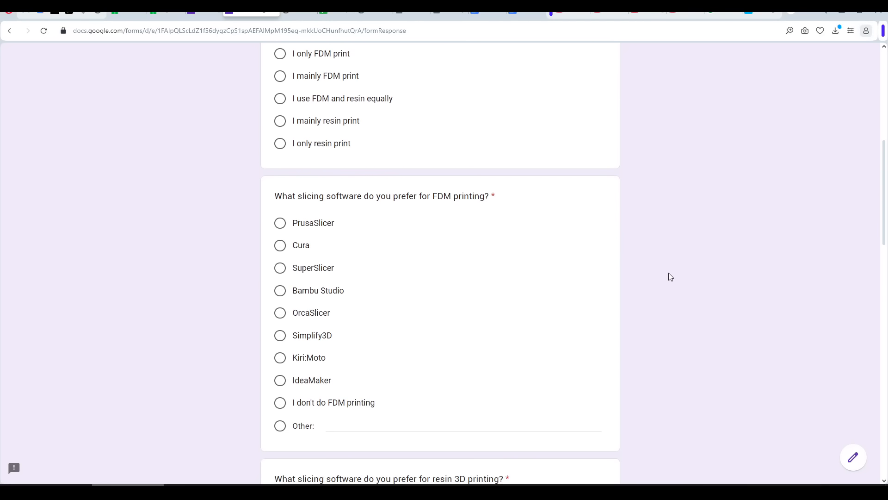
{"action": "scroll", "scroll_direction": "down", "scroll_amount": 3}
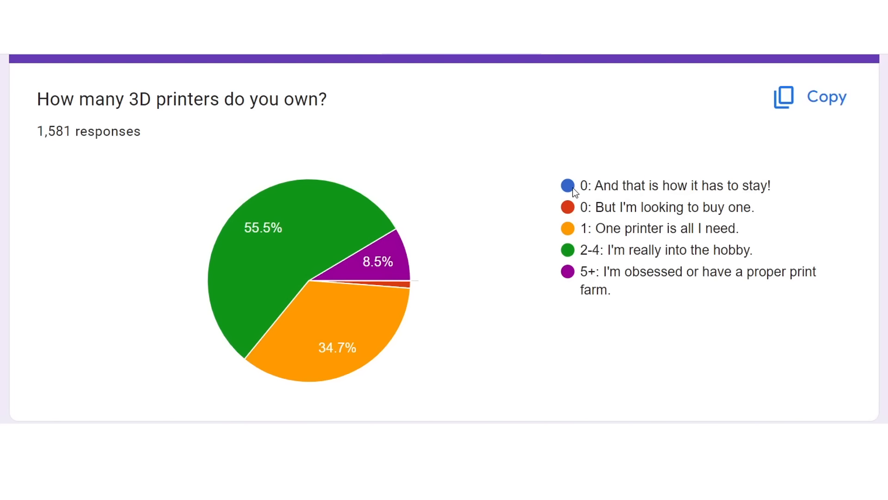
{"action": "mouse_move", "coordinate": [520, 197]}
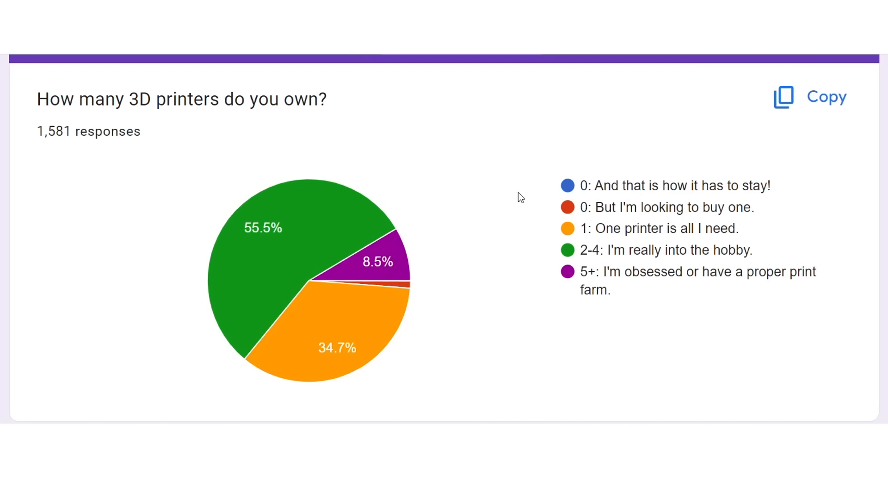
{"action": "mouse_move", "coordinate": [408, 285]}
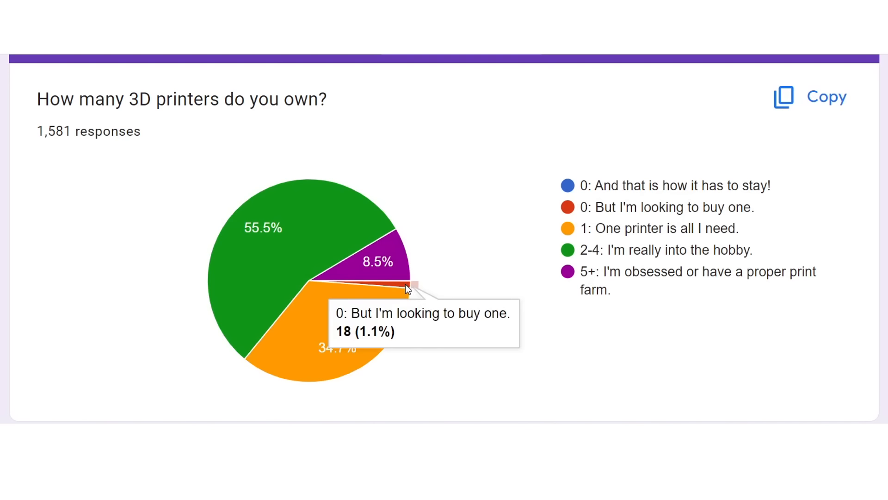
{"action": "mouse_move", "coordinate": [377, 326]}
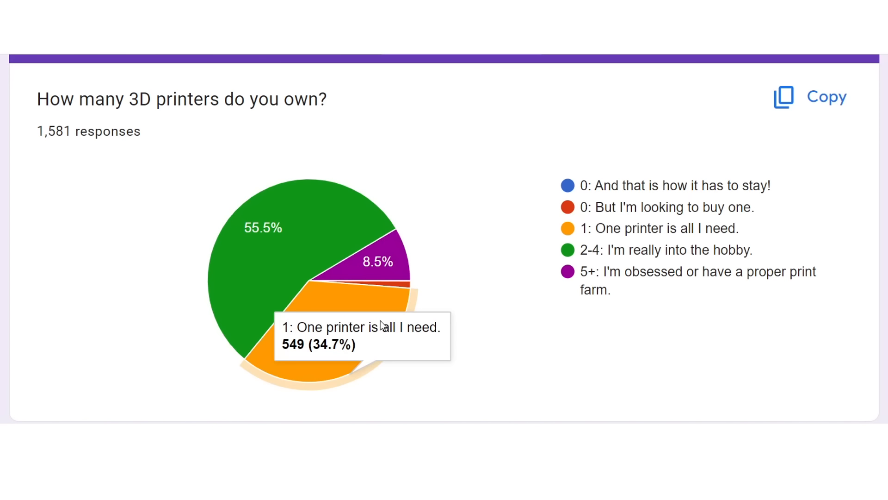
{"action": "scroll", "scroll_direction": "down", "scroll_amount": 3}
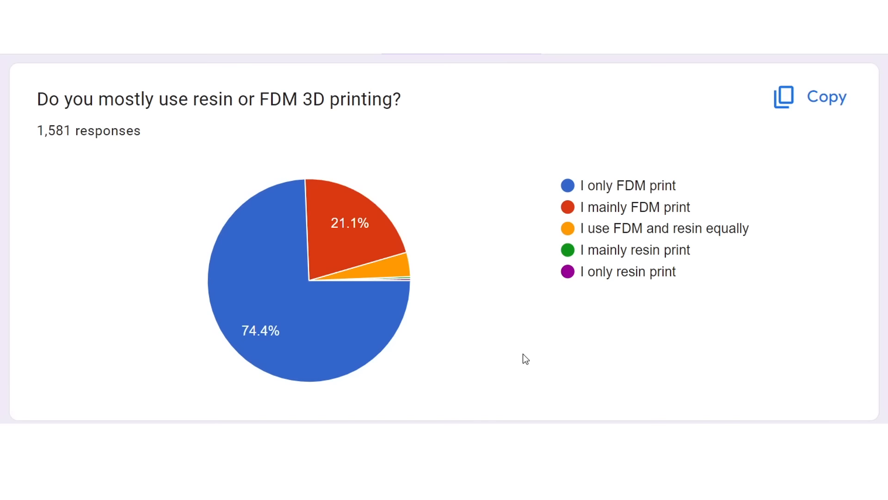
{"action": "mouse_move", "coordinate": [384, 330]}
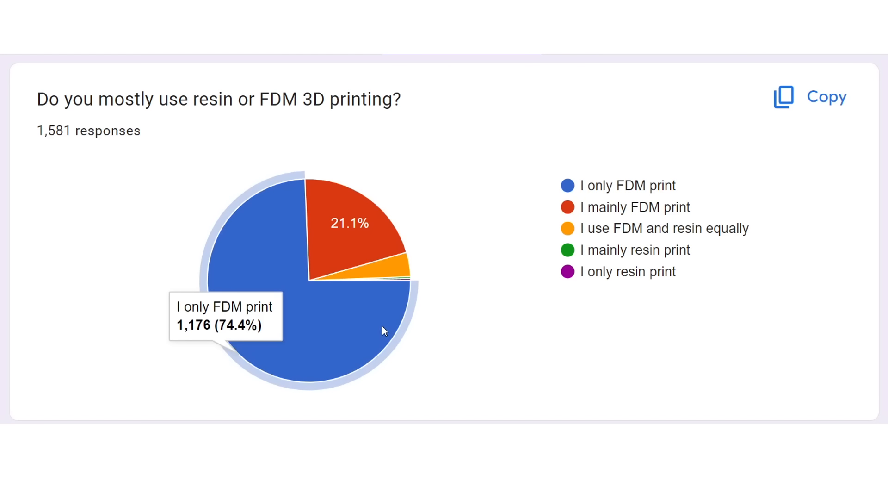
{"action": "mouse_move", "coordinate": [340, 226]}
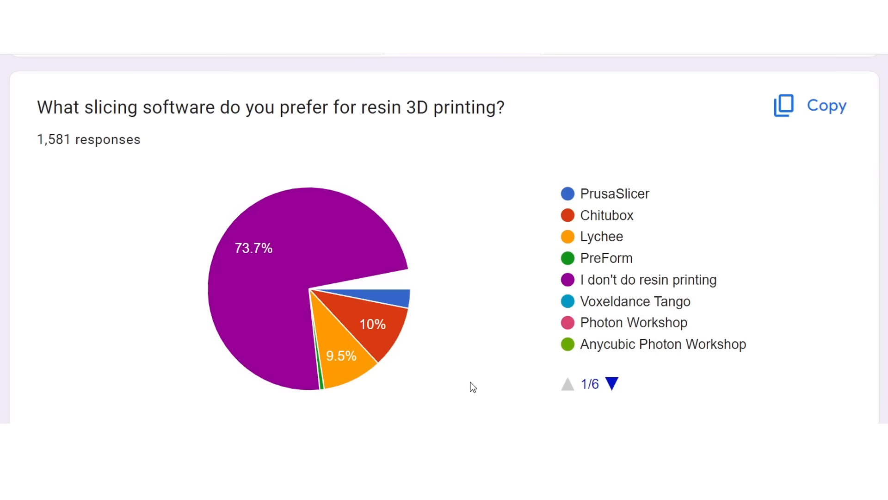
{"action": "mouse_move", "coordinate": [380, 239]}
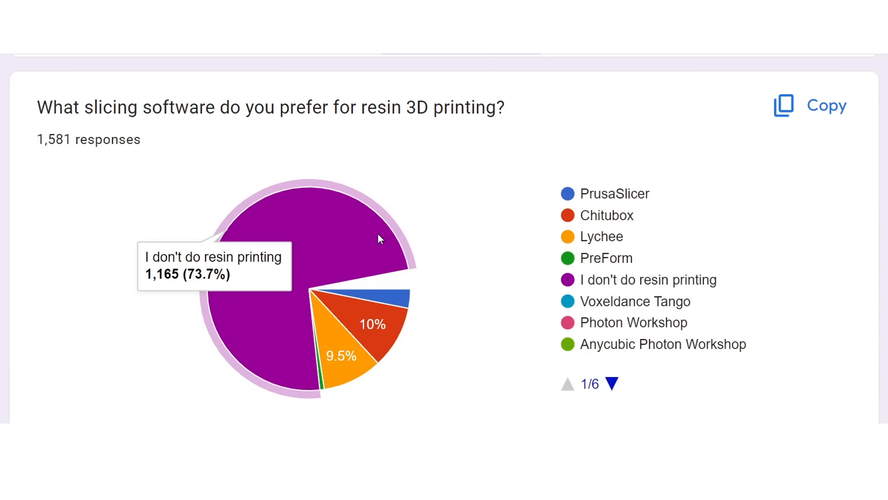
{"action": "mouse_move", "coordinate": [356, 378]}
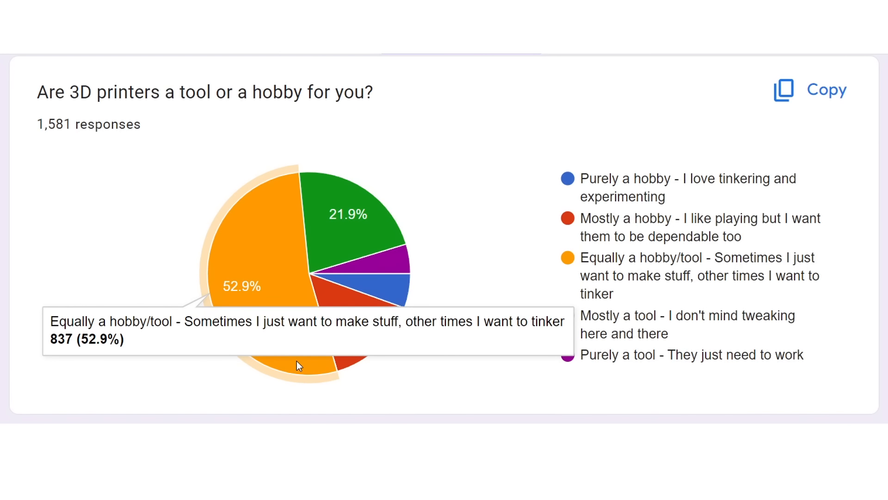
{"action": "mouse_move", "coordinate": [405, 353]}
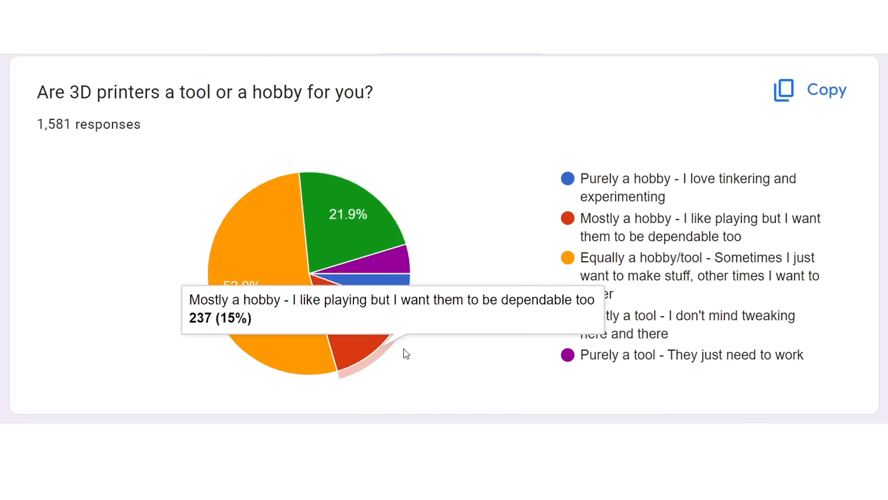
{"action": "mouse_move", "coordinate": [397, 295]}
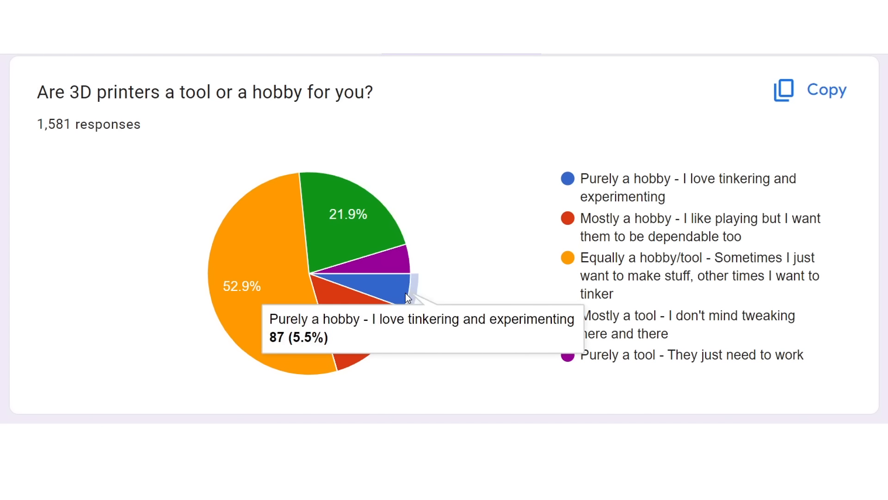
{"action": "mouse_move", "coordinate": [412, 267]}
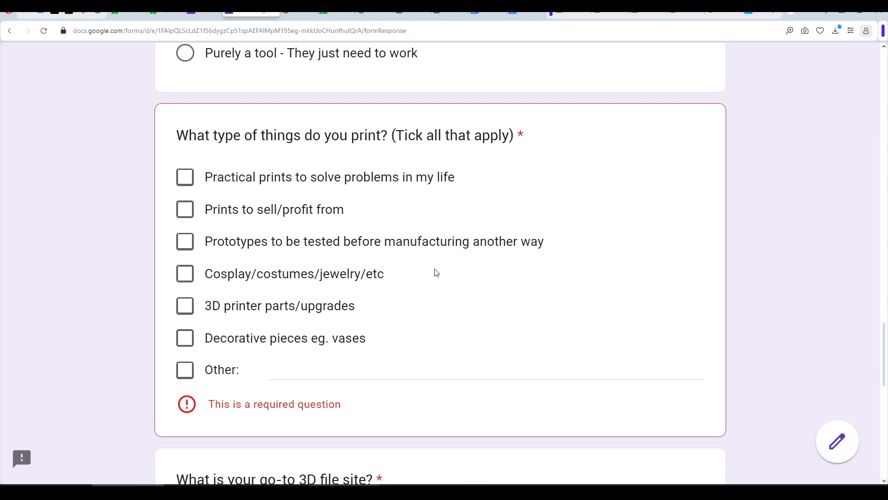
{"action": "mouse_move", "coordinate": [511, 283]}
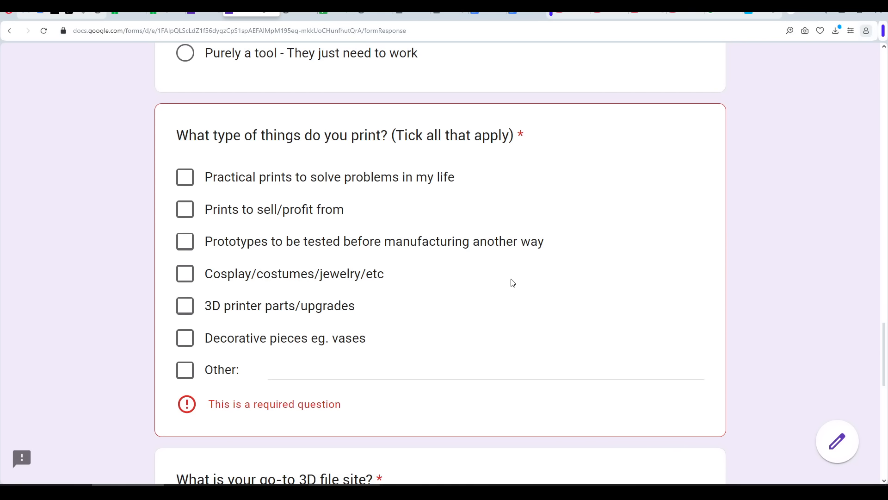
{"action": "mouse_move", "coordinate": [495, 286]}
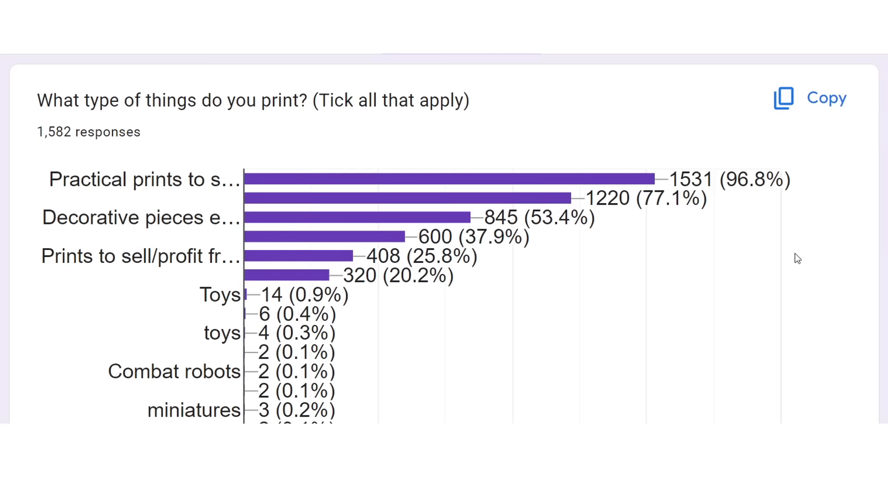
{"action": "mouse_move", "coordinate": [617, 180]}
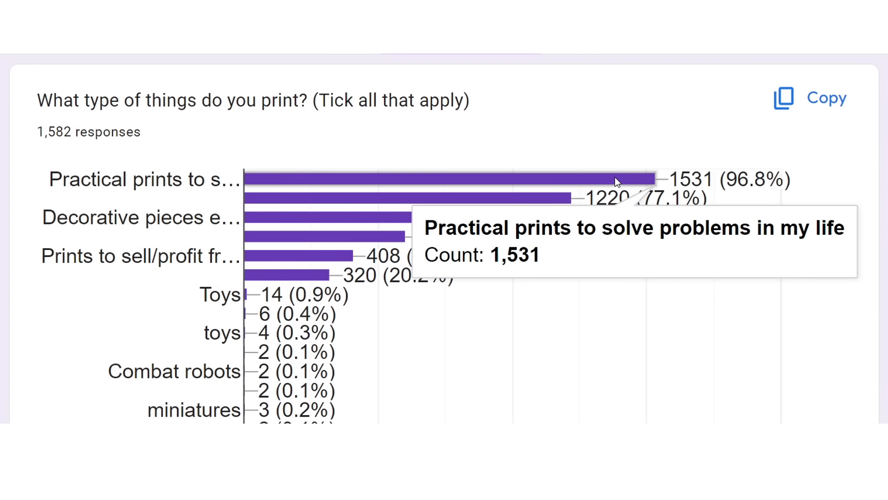
{"action": "mouse_move", "coordinate": [453, 221]}
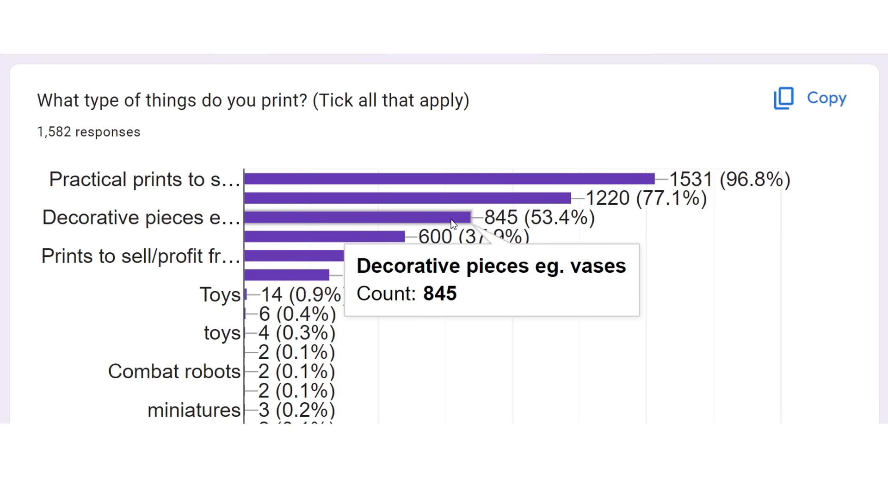
{"action": "mouse_move", "coordinate": [389, 238]}
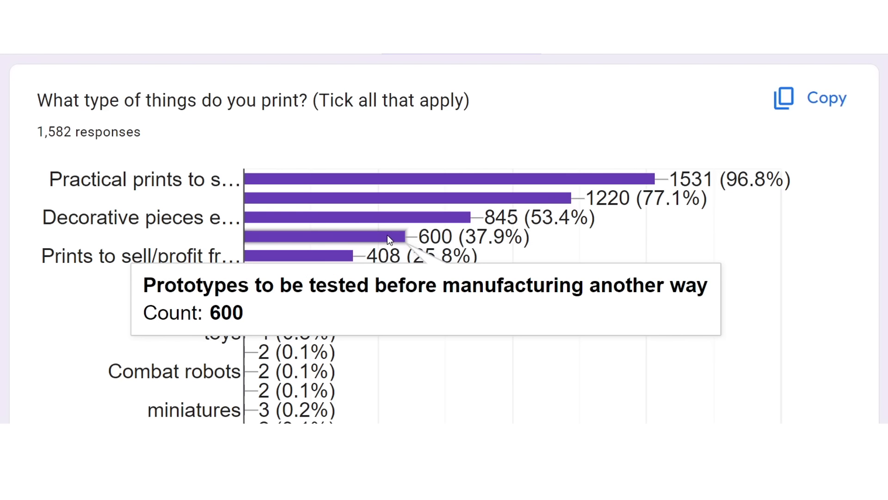
{"action": "mouse_move", "coordinate": [323, 258]}
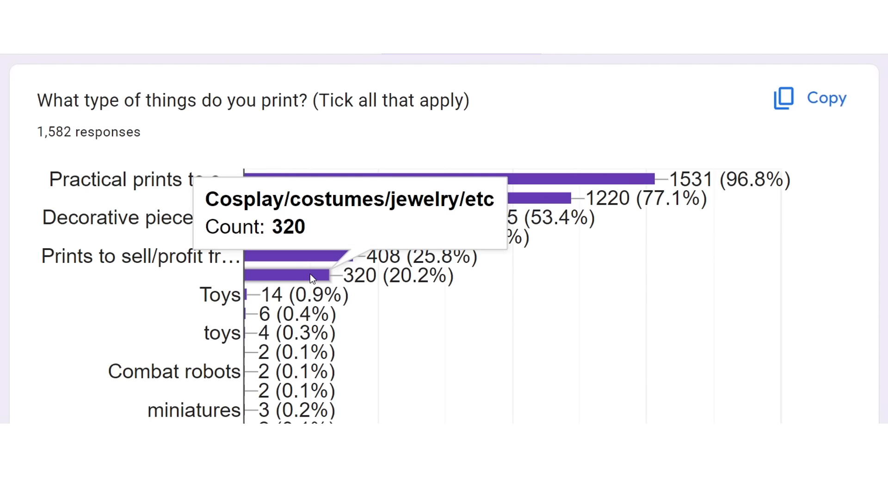
Scroll past the 'What type of things do you print?' bar chart and its other answers.
{"action": "scroll", "scroll_direction": "down", "scroll_amount": 3}
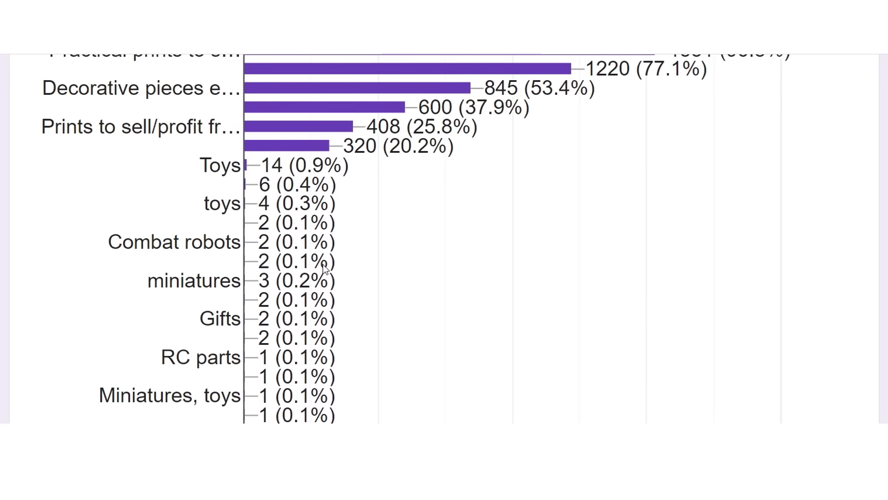
{"action": "scroll", "scroll_direction": "down", "scroll_amount": 3}
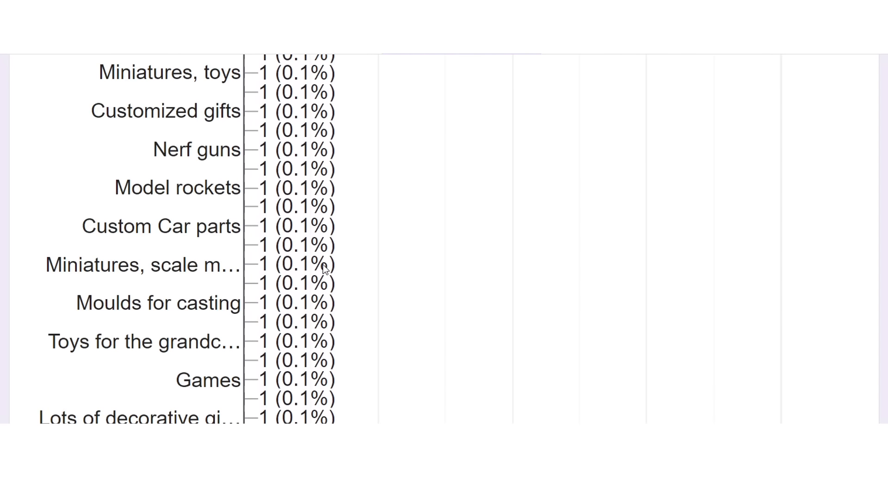
{"action": "scroll", "scroll_direction": "down", "scroll_amount": 3}
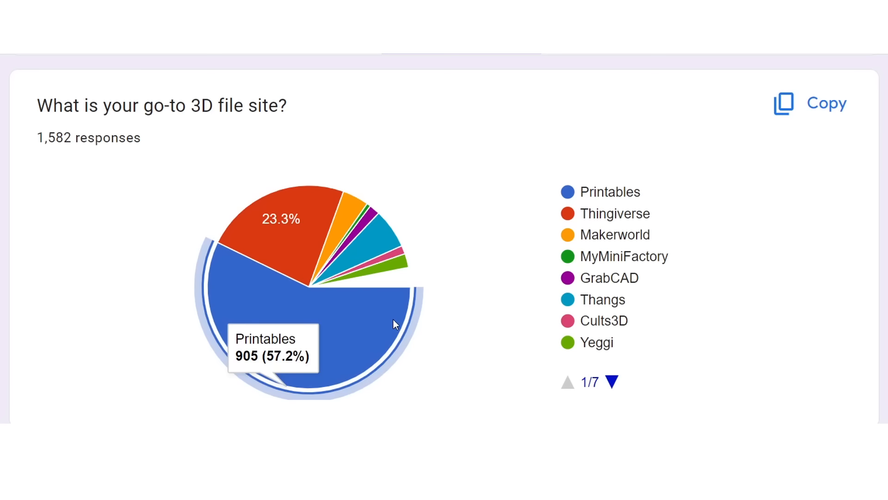
{"action": "mouse_move", "coordinate": [310, 212]}
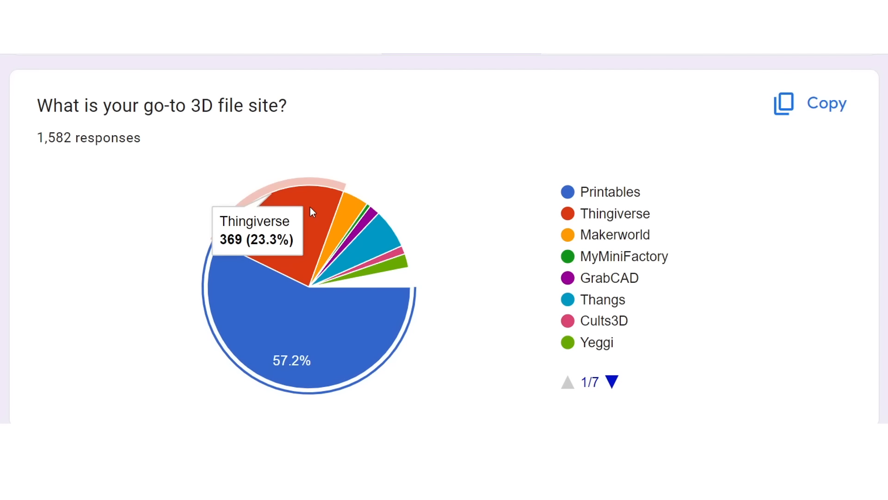
{"action": "mouse_move", "coordinate": [349, 213]}
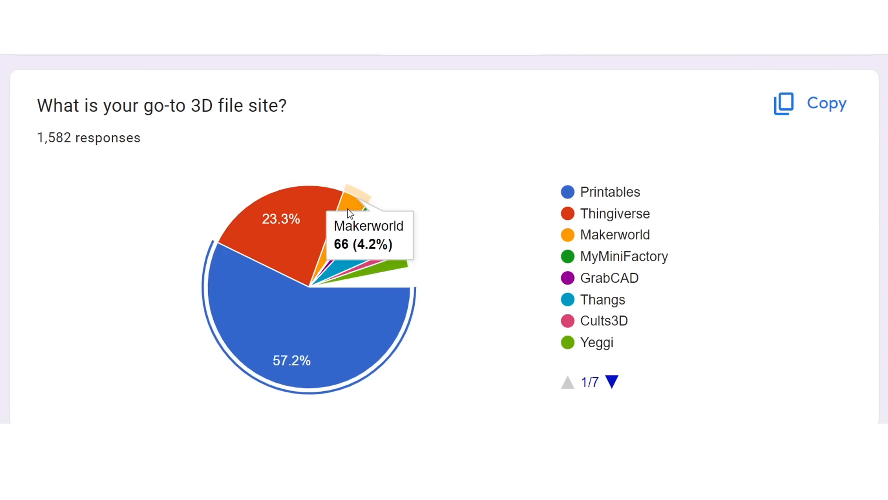
{"action": "mouse_move", "coordinate": [405, 269]}
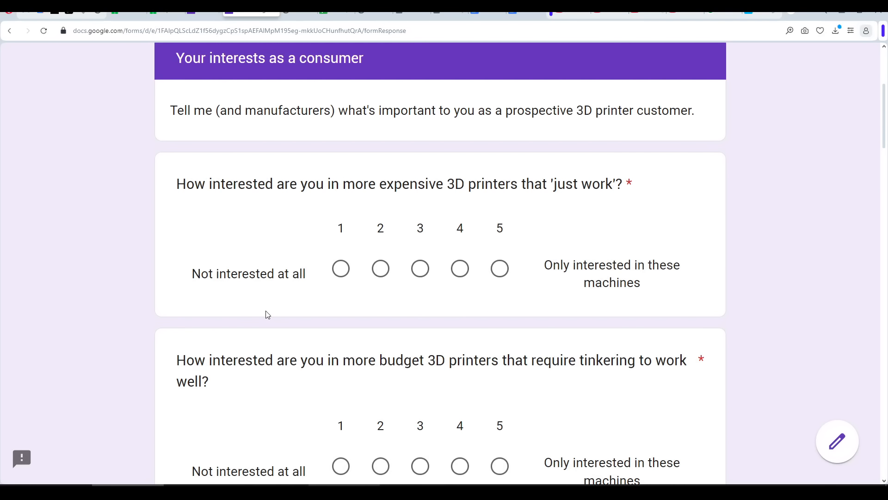
{"action": "mouse_move", "coordinate": [633, 306]}
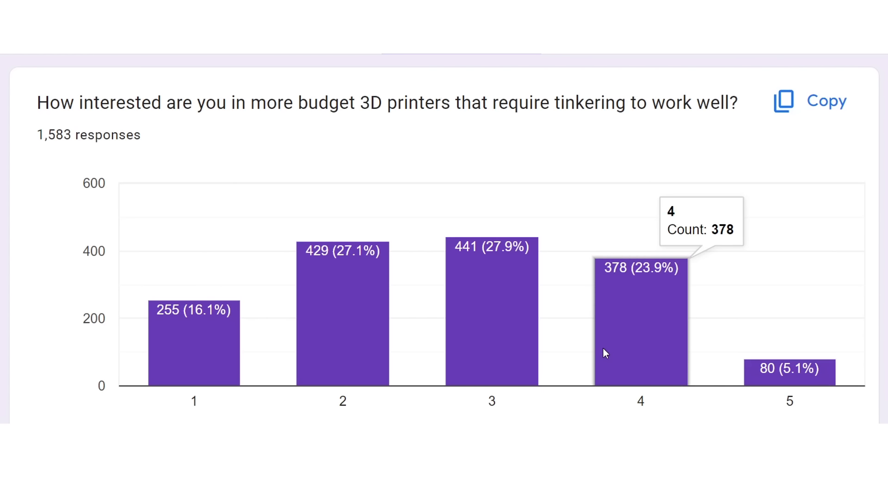
{"action": "mouse_move", "coordinate": [349, 326]}
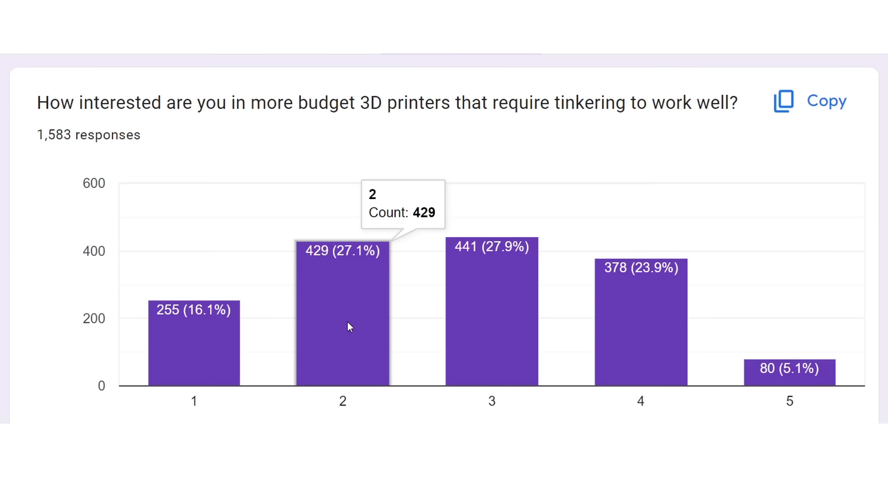
{"action": "mouse_move", "coordinate": [269, 414]}
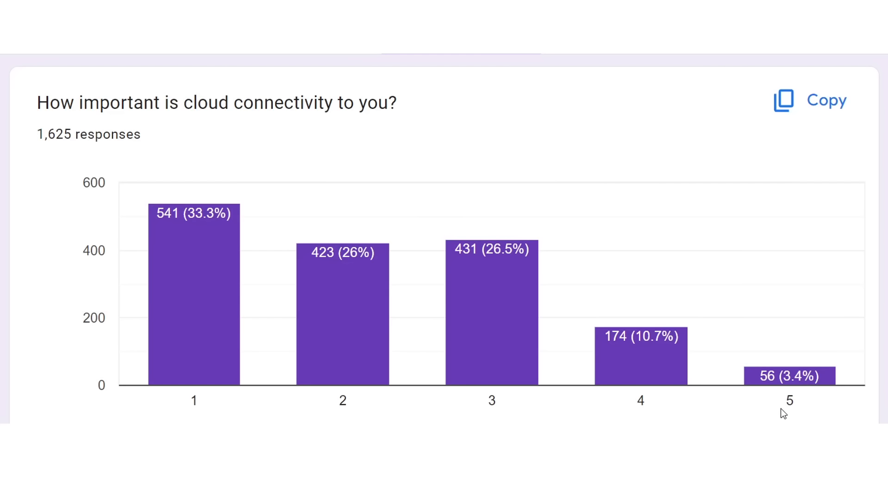
{"action": "mouse_move", "coordinate": [823, 419]}
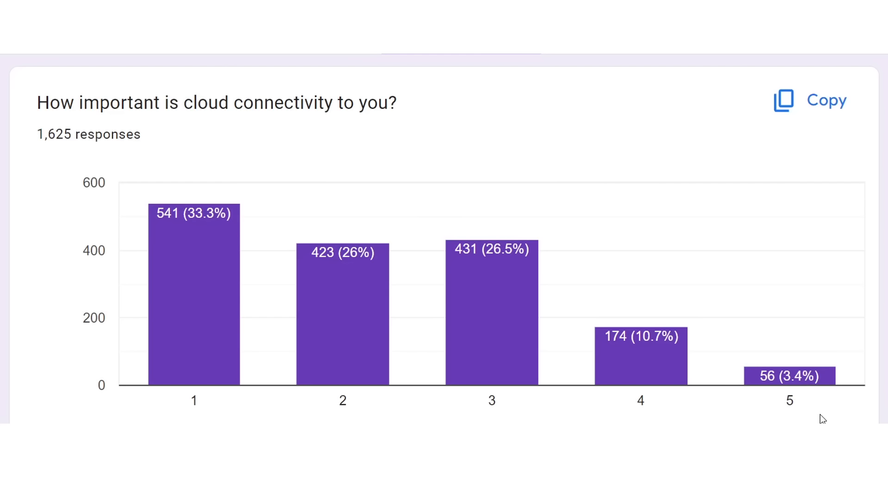
{"action": "mouse_move", "coordinate": [191, 398]}
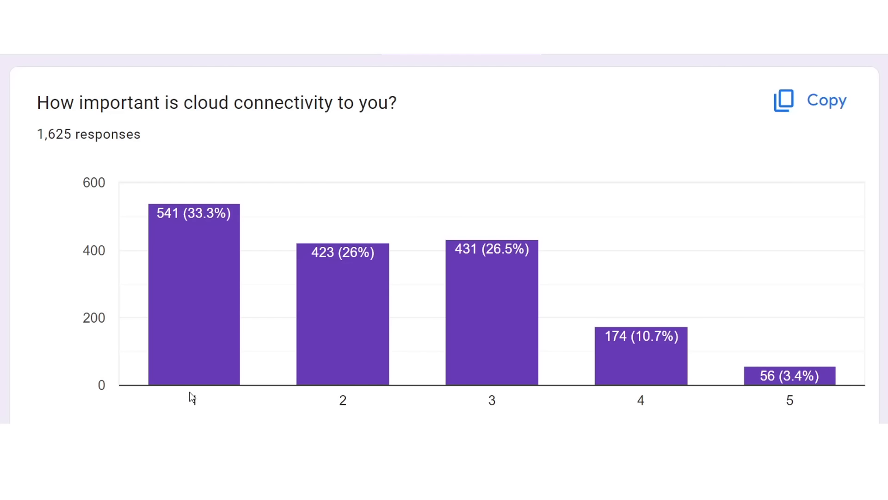
{"action": "mouse_move", "coordinate": [219, 421]}
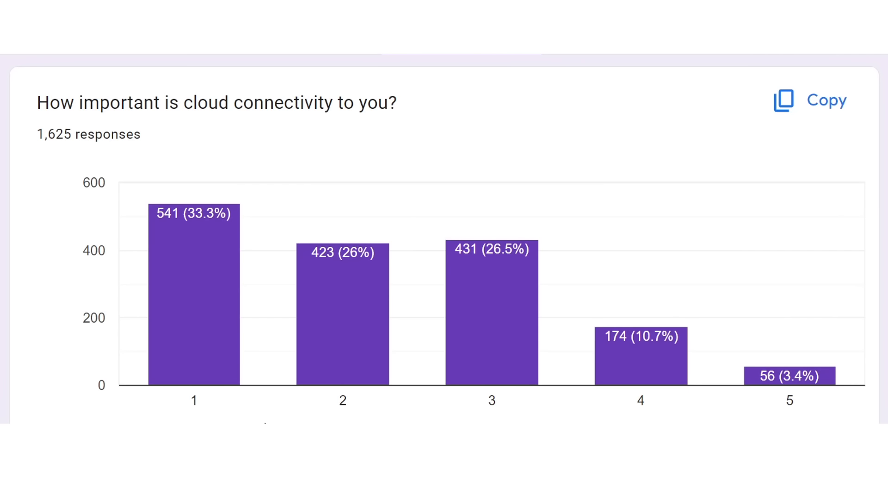
{"action": "mouse_move", "coordinate": [260, 421]}
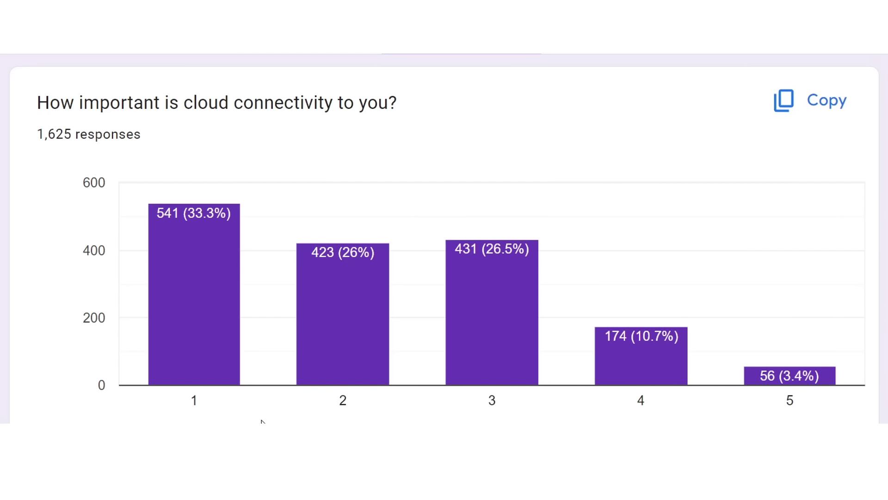
Scroll to the cloud connectivity importance chart, where rating 1 leads with 541 responses.
{"action": "scroll", "scroll_direction": "down", "scroll_amount": 3}
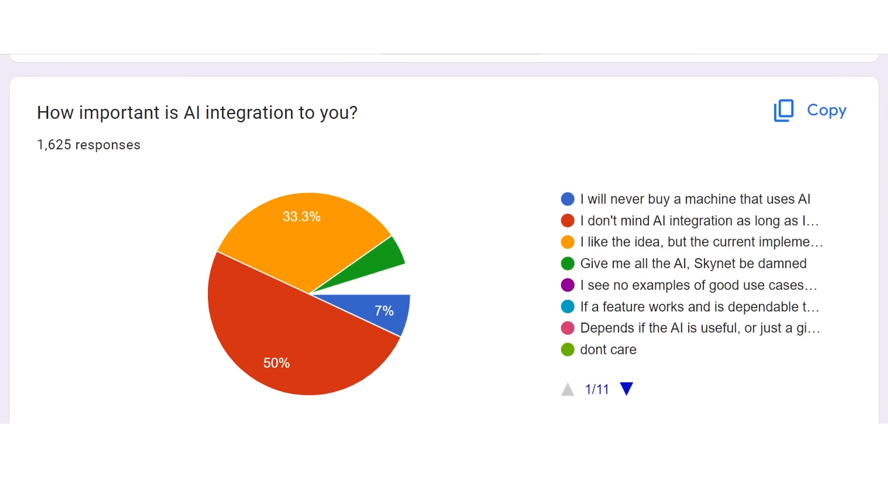
{"action": "mouse_move", "coordinate": [340, 384]}
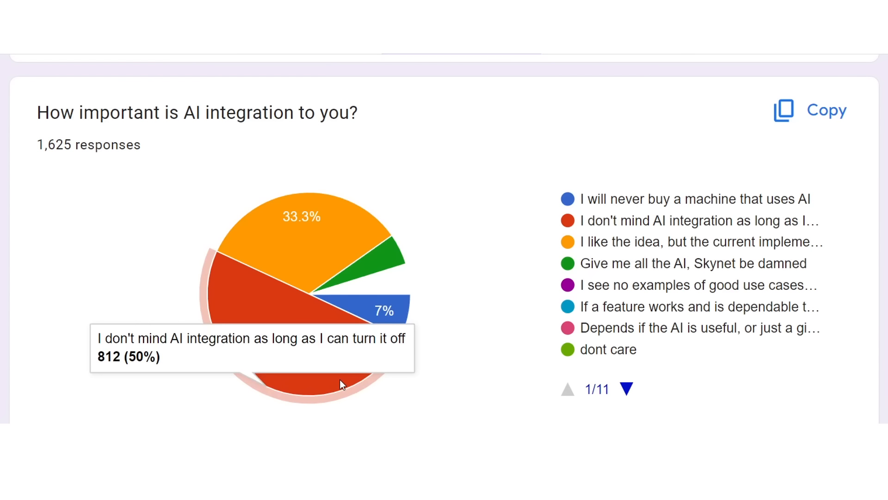
{"action": "mouse_move", "coordinate": [332, 232]}
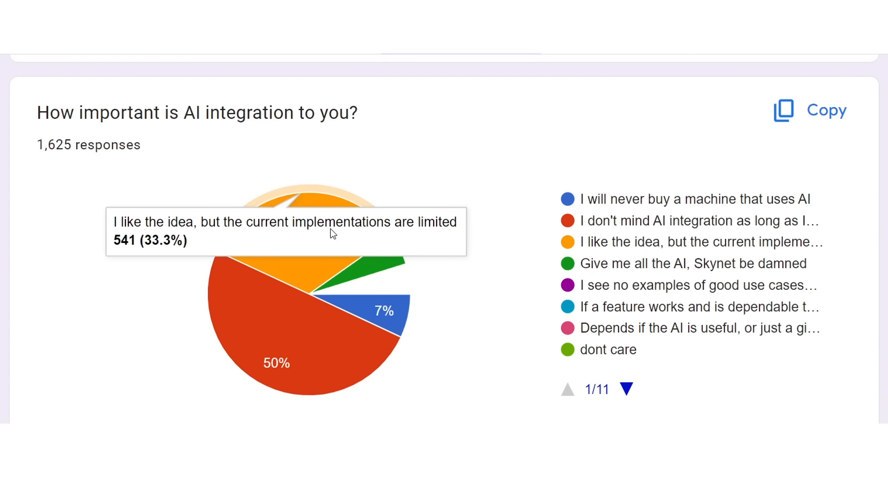
{"action": "mouse_move", "coordinate": [310, 269]}
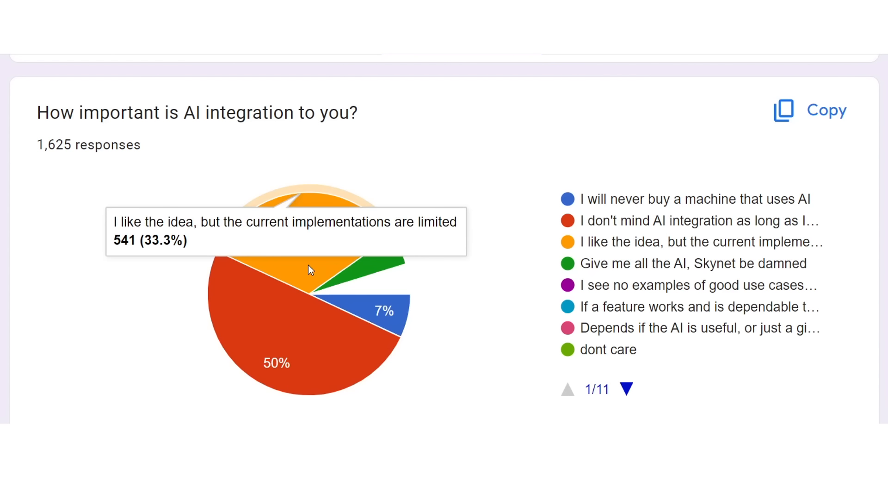
{"action": "mouse_move", "coordinate": [388, 324]}
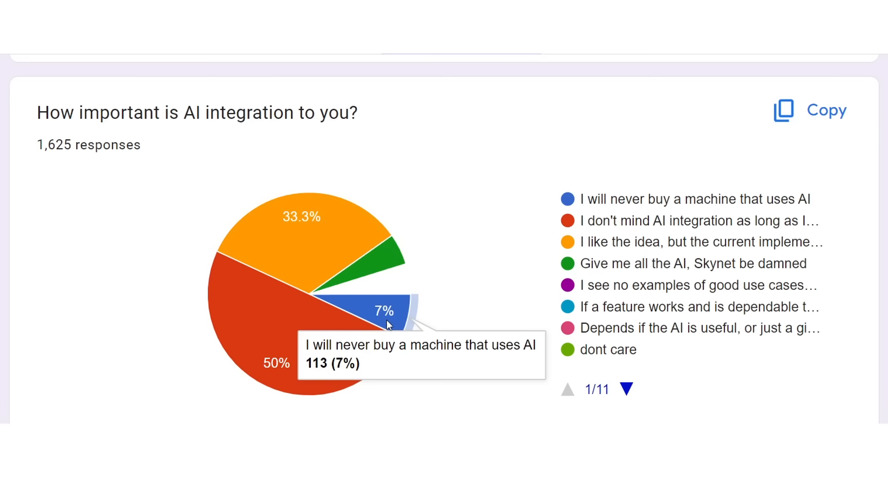
{"action": "mouse_move", "coordinate": [393, 267]}
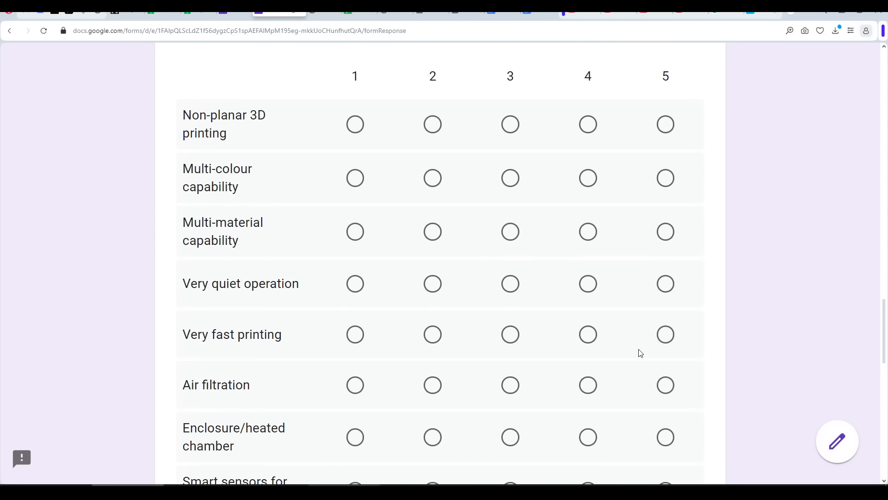
{"action": "scroll", "scroll_direction": "up", "scroll_amount": 3}
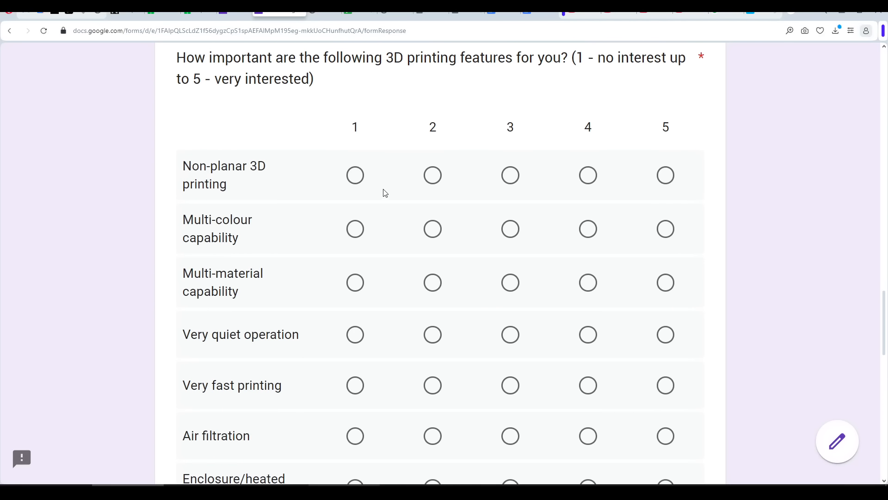
{"action": "mouse_move", "coordinate": [692, 183]}
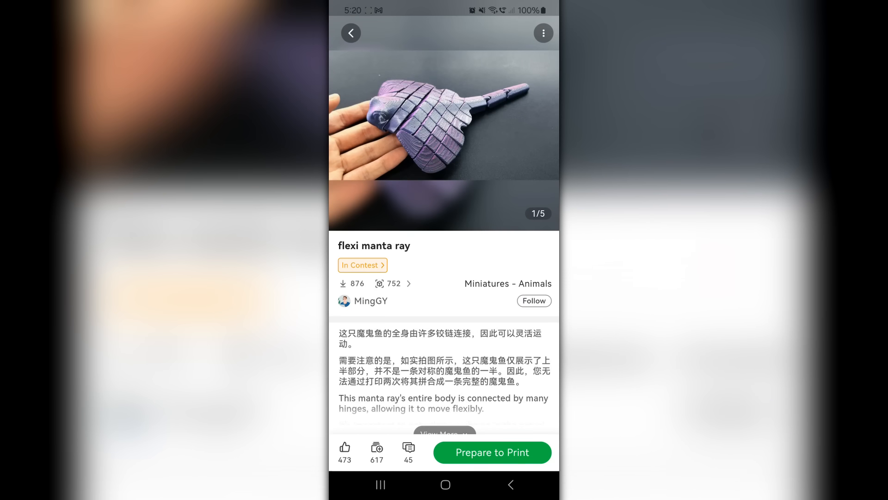
Open Select a Print Profile for the flexi manta ray model in Bambu Handy.
{"action": "left_click", "coordinate": [492, 452]}
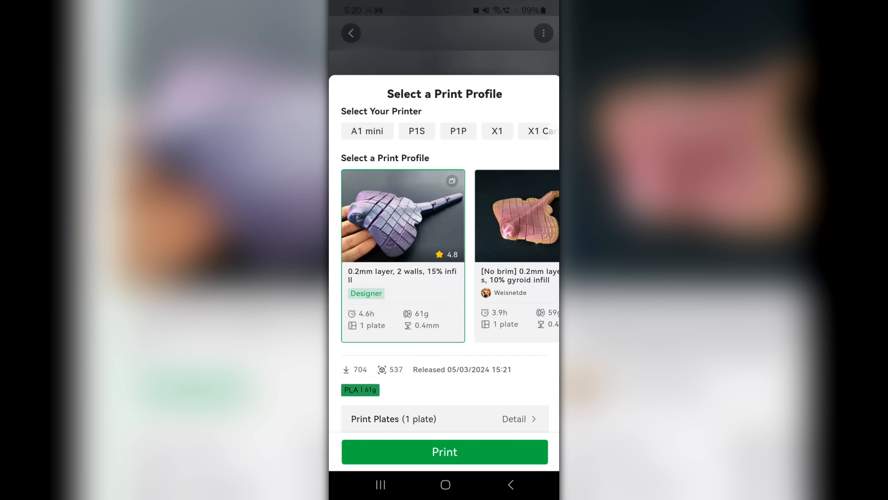
{"action": "left_click", "coordinate": [445, 451]}
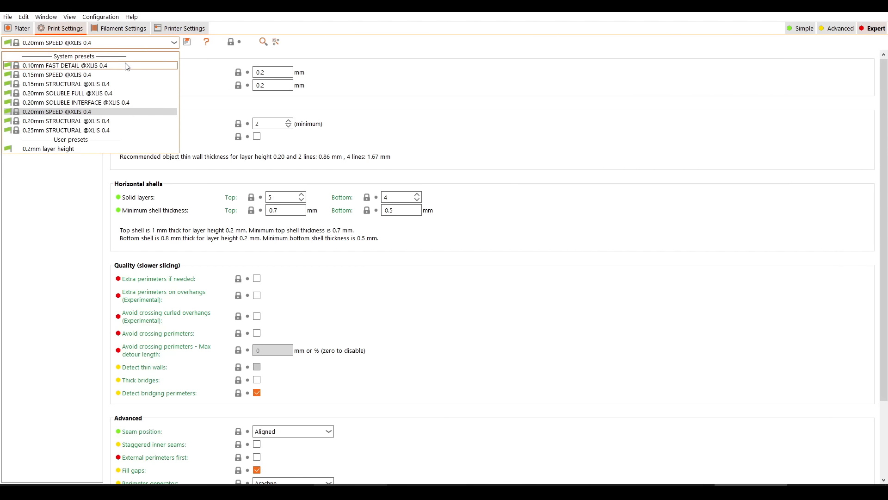
Expand the print preset dropdown to list XLIS 0.4 and user presets.
{"action": "left_click", "coordinate": [87, 123]}
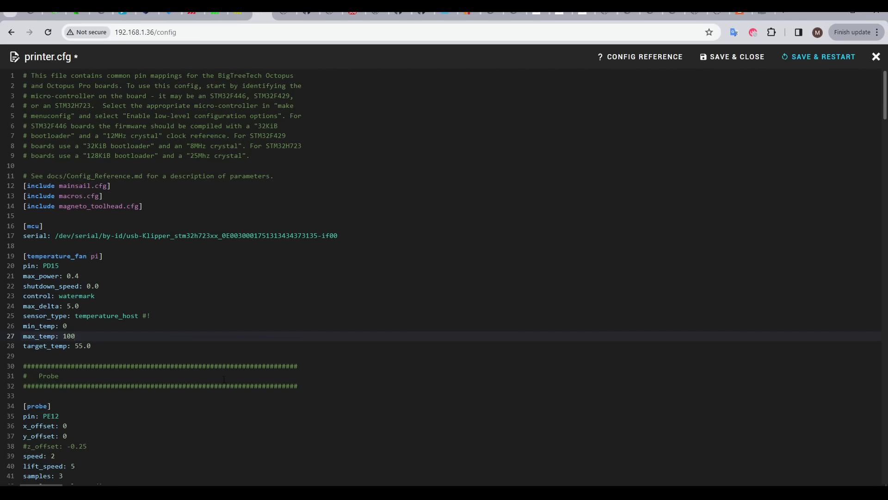
Close printer.cfg to view dashboard temperatures, with the Pi at 58.5°C.
{"action": "left_click", "coordinate": [34, 226]}
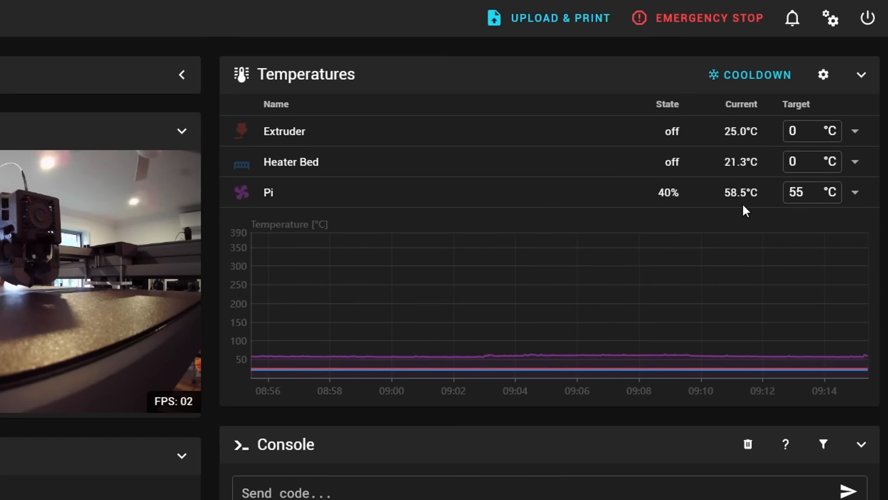
{"action": "mouse_move", "coordinate": [696, 190]}
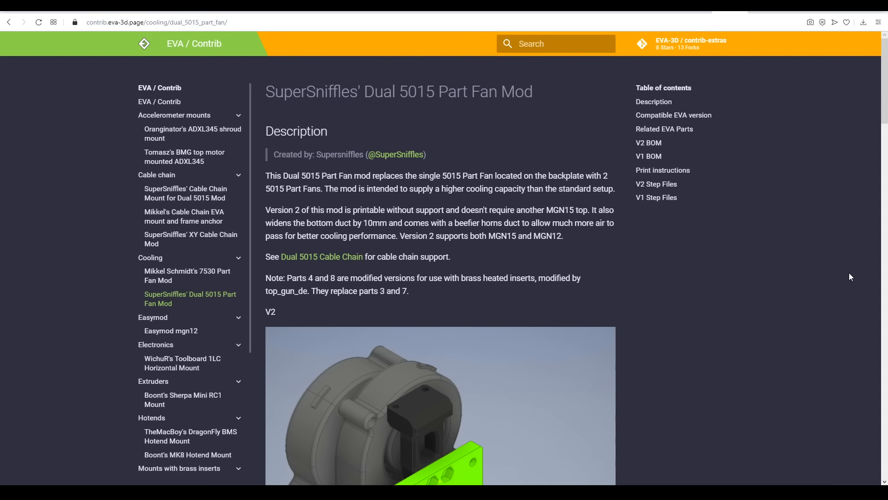
{"action": "scroll", "scroll_direction": "down", "scroll_amount": 3}
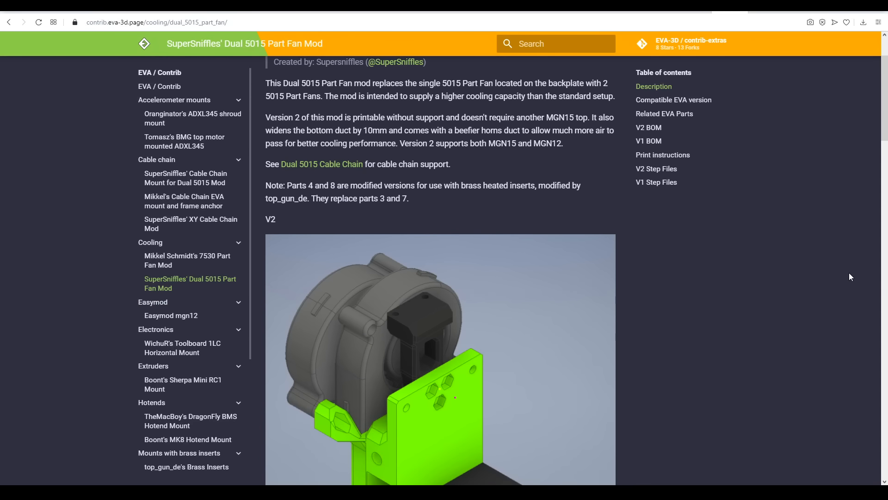
{"action": "scroll", "scroll_direction": "down", "scroll_amount": 3}
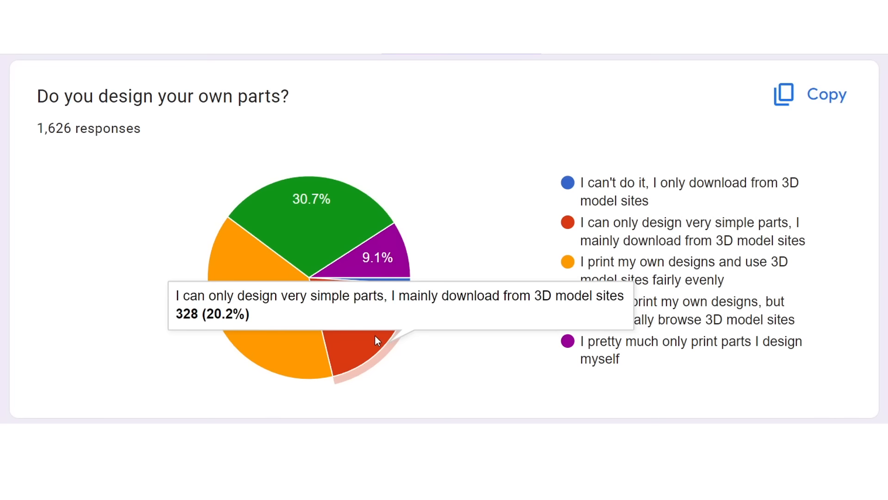
{"action": "mouse_move", "coordinate": [362, 233]}
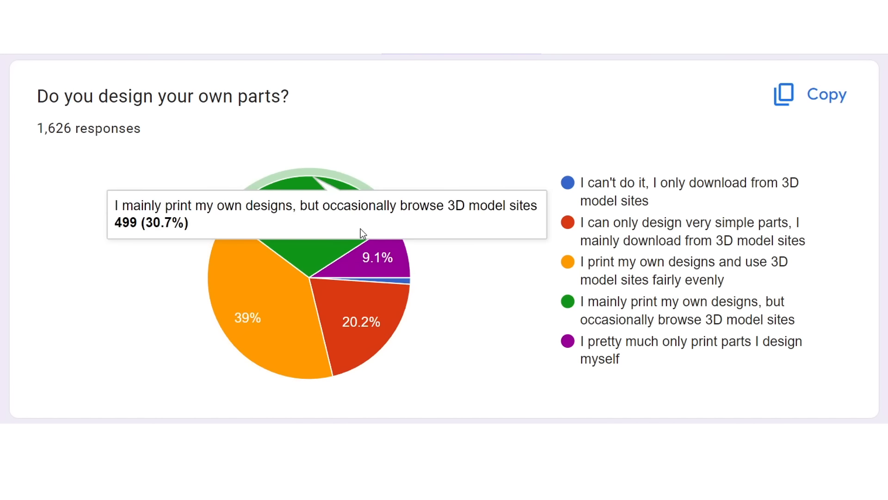
{"action": "mouse_move", "coordinate": [377, 257]}
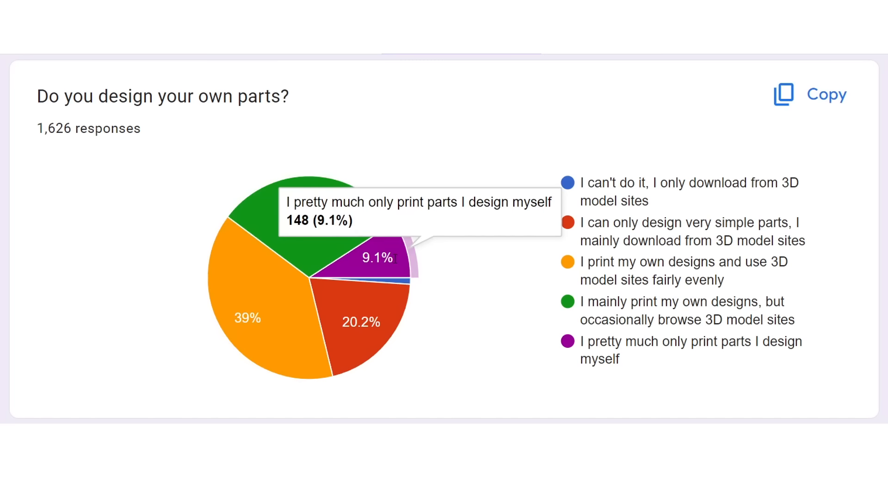
{"action": "mouse_move", "coordinate": [466, 265]}
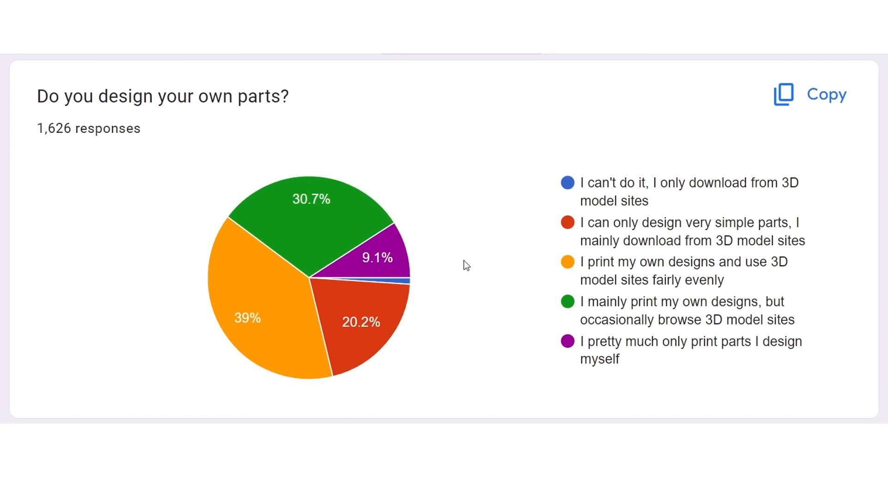
{"action": "scroll", "scroll_direction": "down", "scroll_amount": 3}
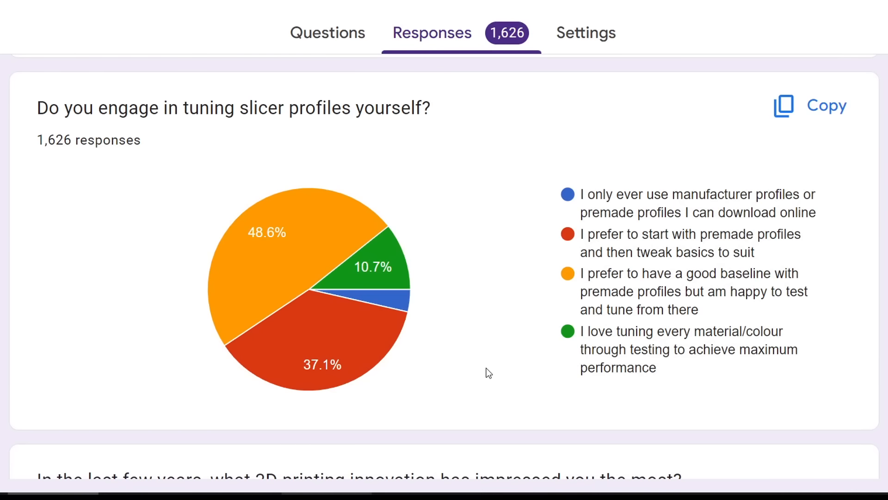
{"action": "mouse_move", "coordinate": [405, 300]}
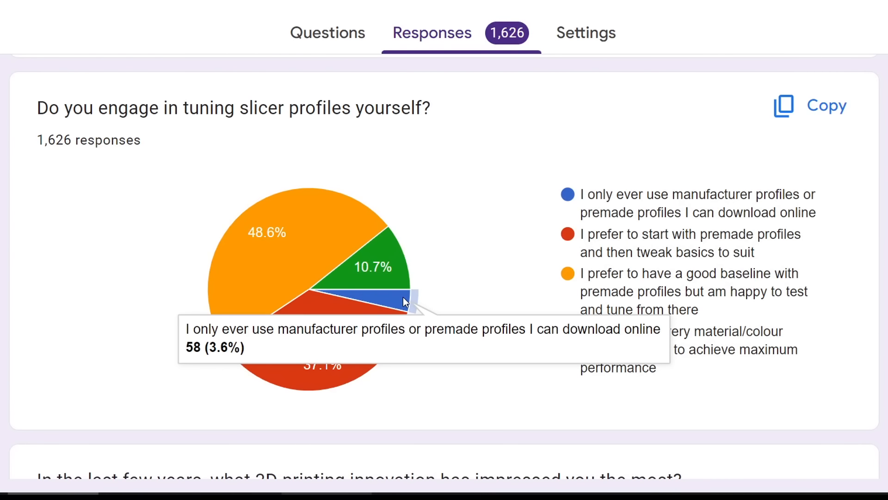
{"action": "mouse_move", "coordinate": [295, 386]}
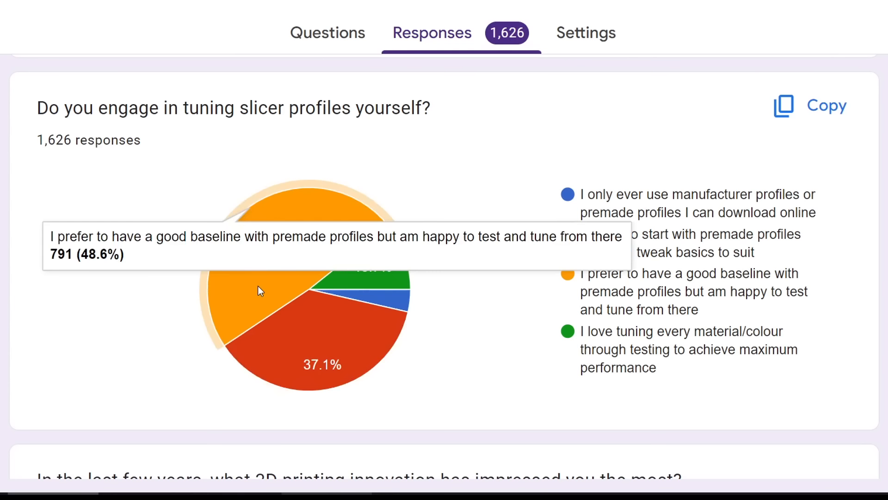
{"action": "mouse_move", "coordinate": [261, 271]}
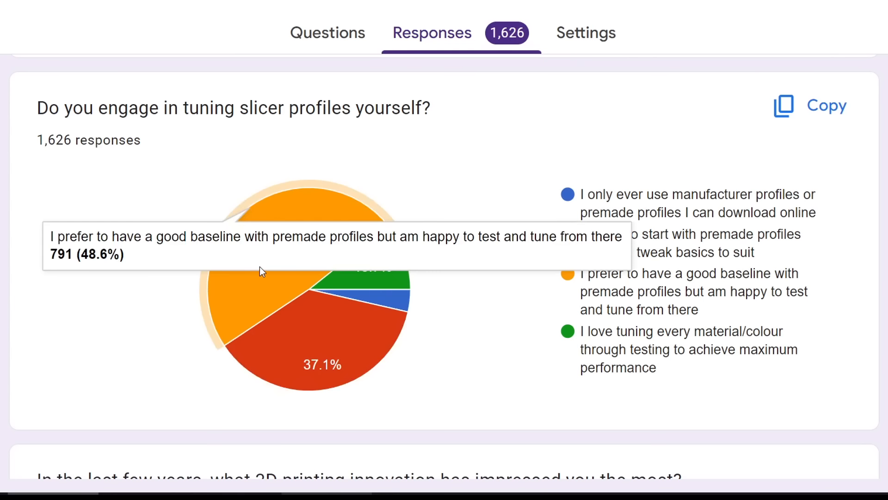
{"action": "mouse_move", "coordinate": [391, 255]}
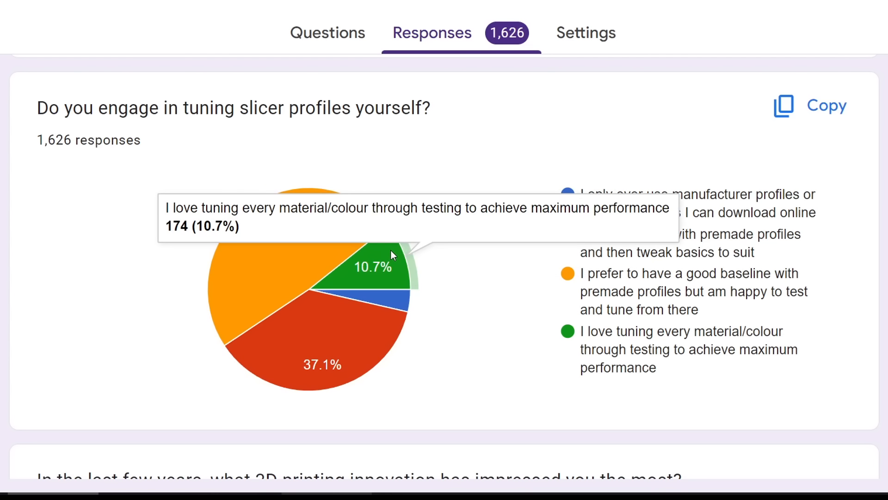
{"action": "mouse_move", "coordinate": [391, 252]}
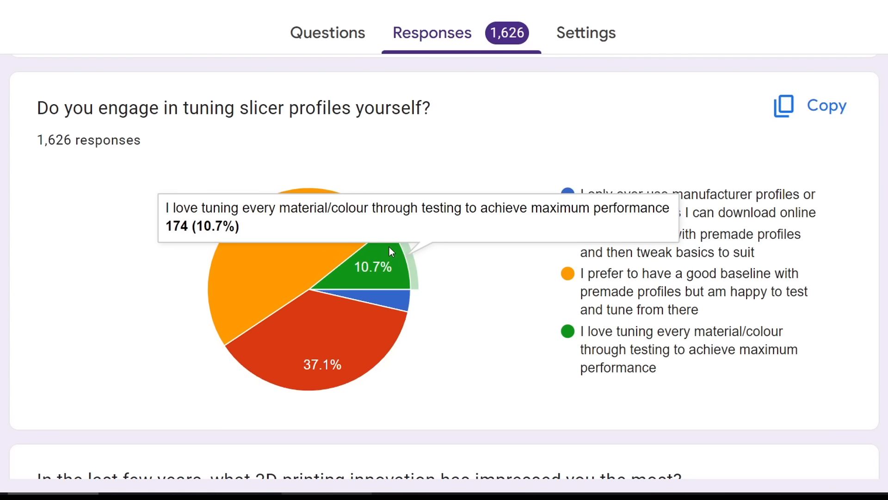
{"action": "scroll", "scroll_direction": "down", "scroll_amount": 3}
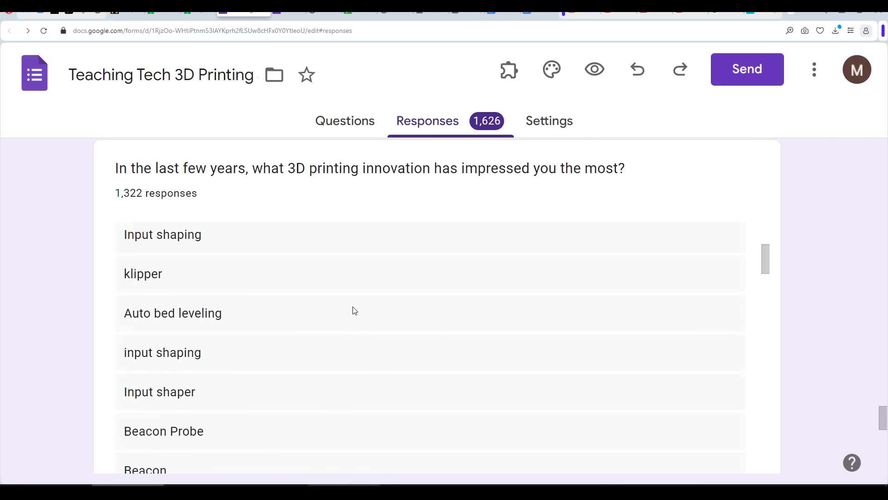
Scroll through the 1,322 innovation answers, such as Input shaping and Klipper.
{"action": "scroll", "scroll_direction": "down", "scroll_amount": 3}
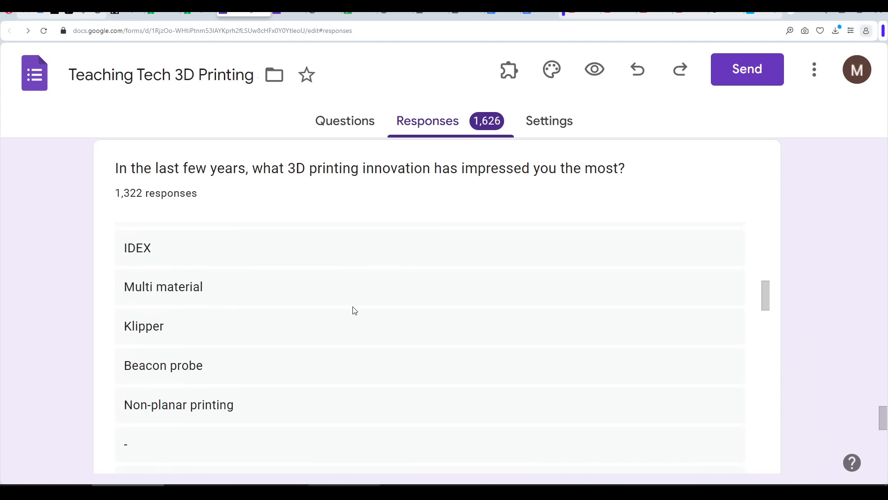
{"action": "scroll", "scroll_direction": "down", "scroll_amount": 3}
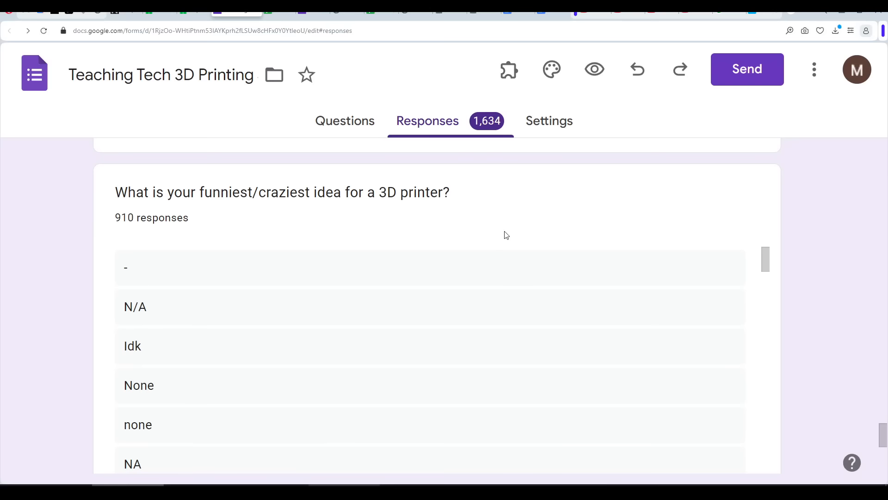
Scroll down to the 910 funniest/craziest 3D printer idea answers.
{"action": "scroll", "scroll_direction": "down", "scroll_amount": 3}
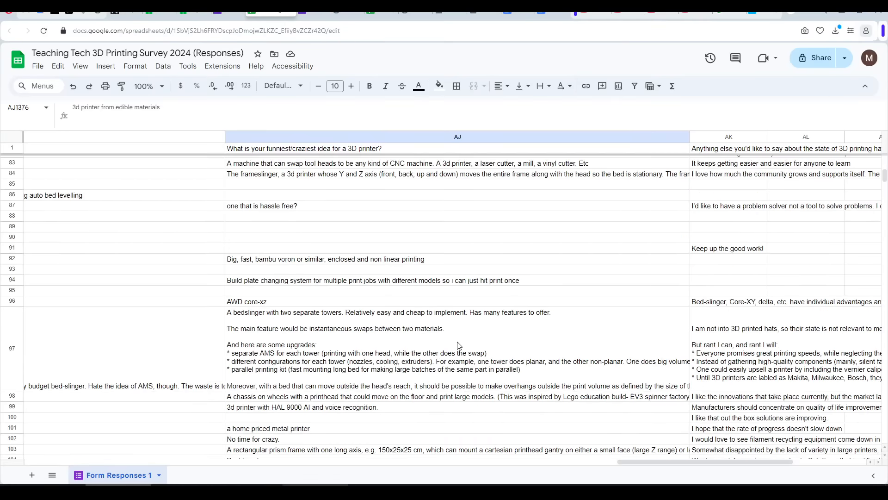
Scroll down column AJ of Form Responses 1 in the response spreadsheet.
{"action": "scroll", "scroll_direction": "down", "scroll_amount": 3}
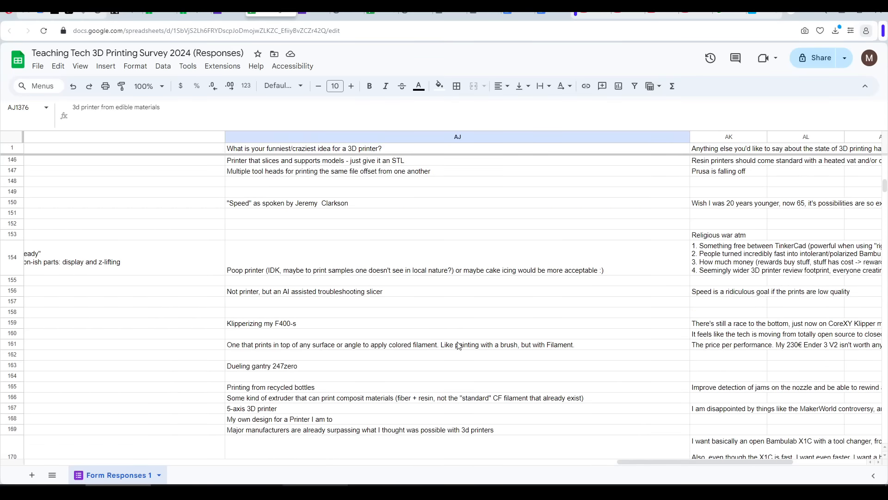